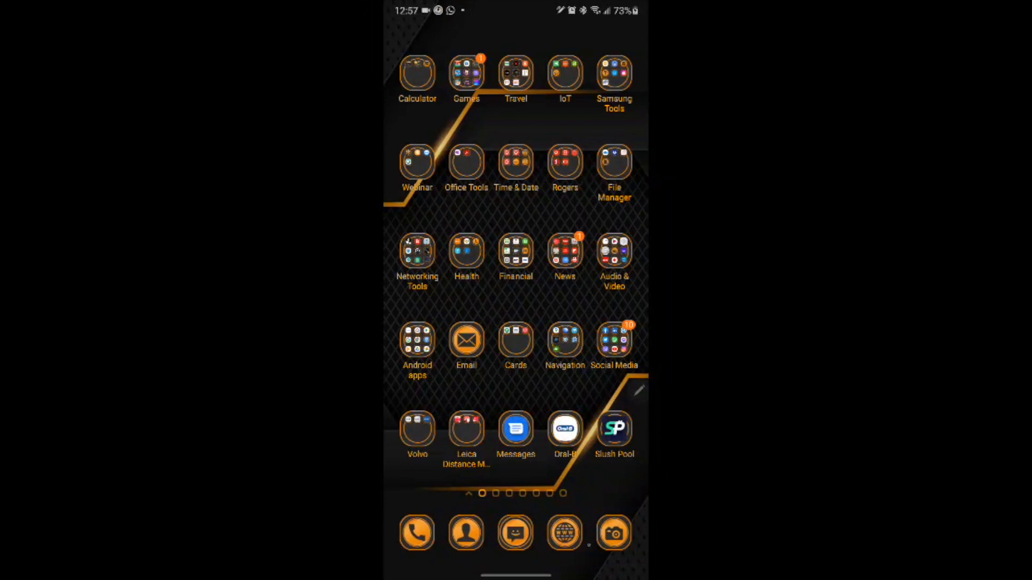
Step: Search Play Store for 'ekahau' and scroll the resulting list of Wi-Fi analyzer apps
click(416, 344)
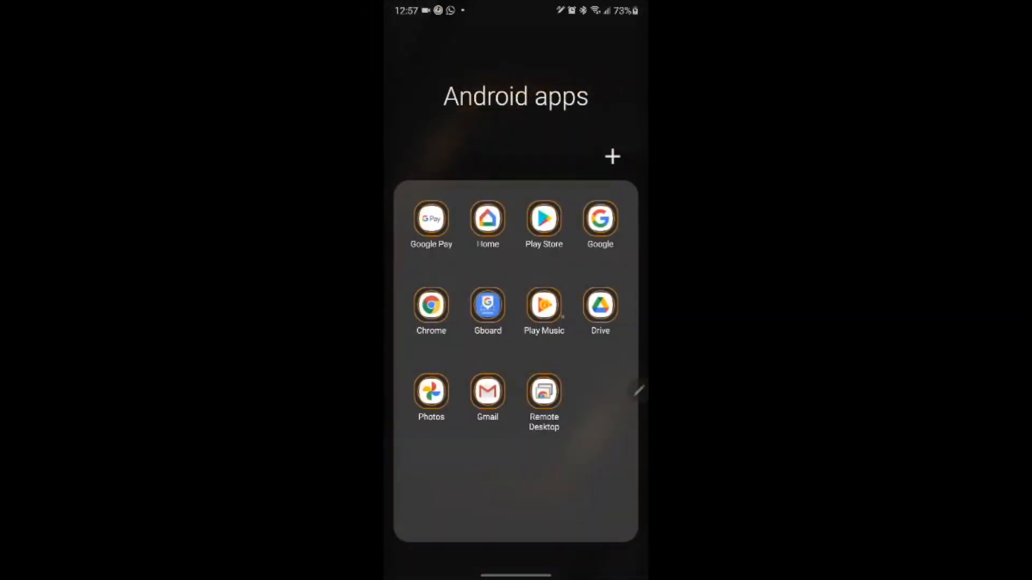
click(542, 218)
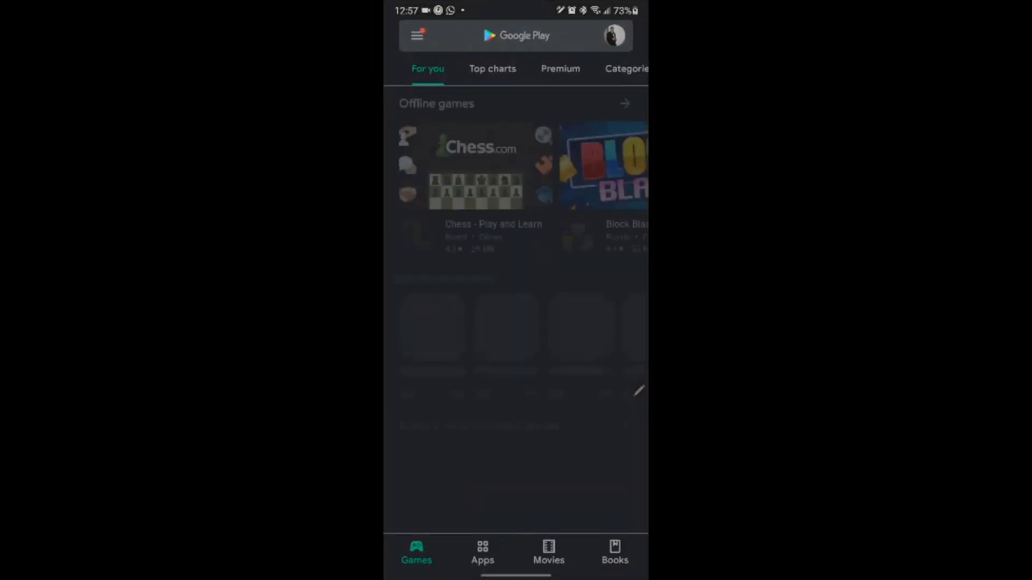
click(516, 36)
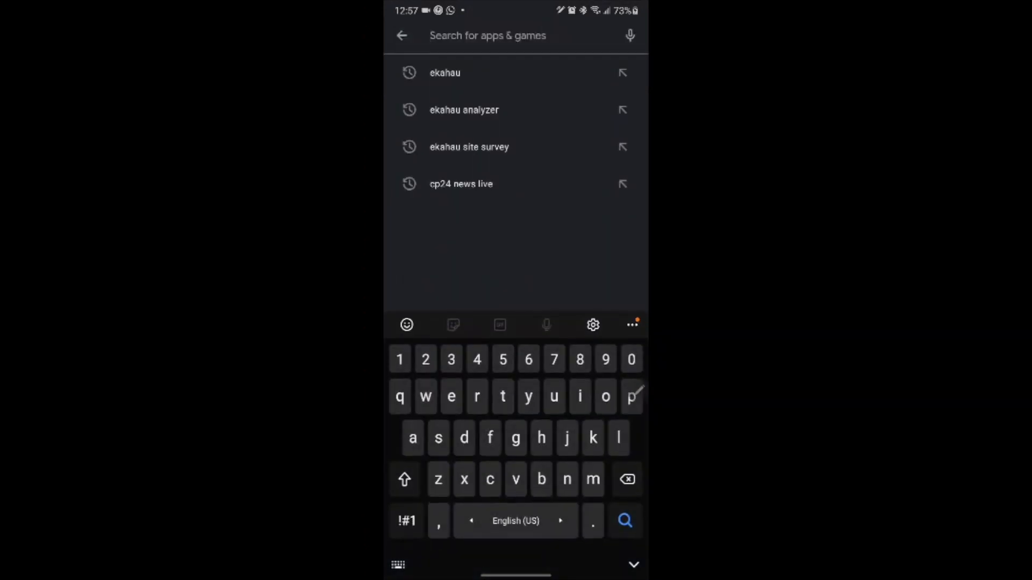
click(444, 72)
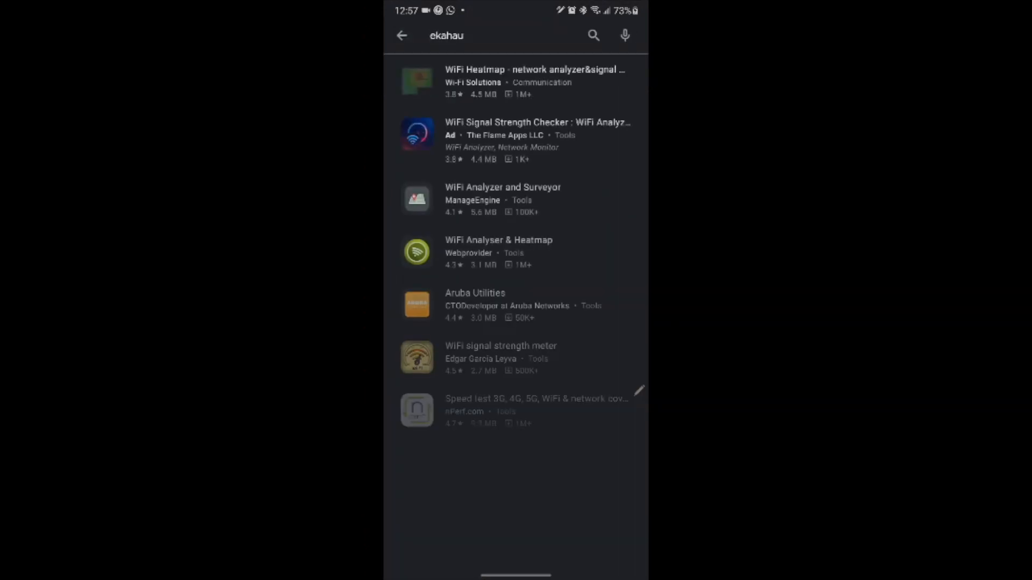
scroll(down, 3)
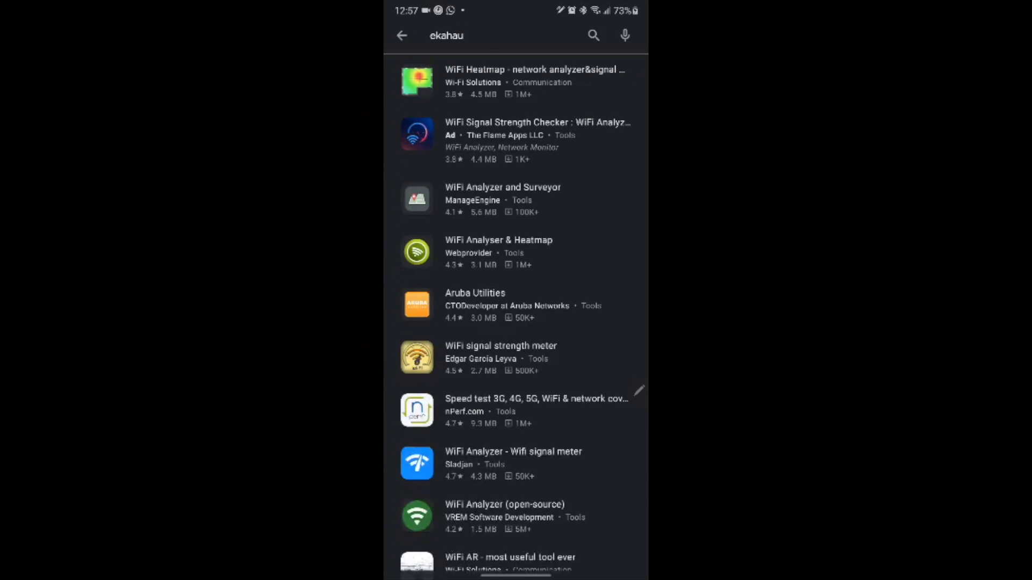
click(401, 34)
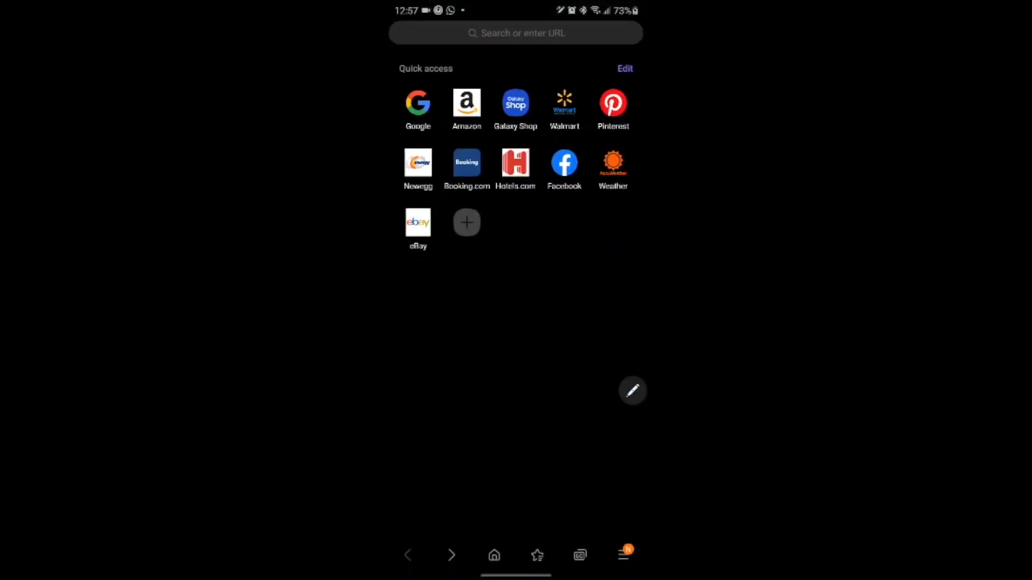
Step: Browse to the Ekahau Analyzer download page at sw.ekahau.com
click(515, 33)
text(www)
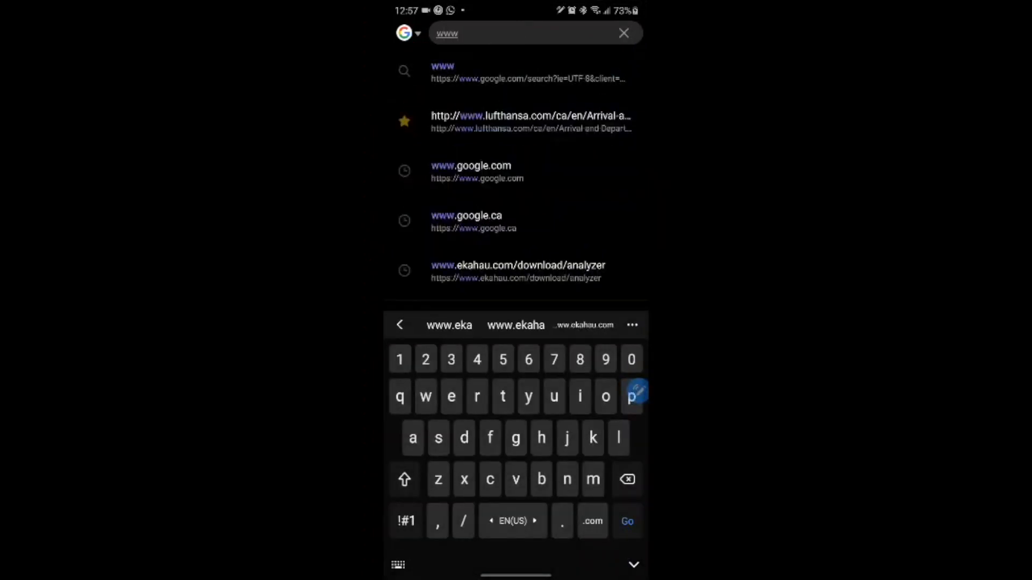
click(517, 271)
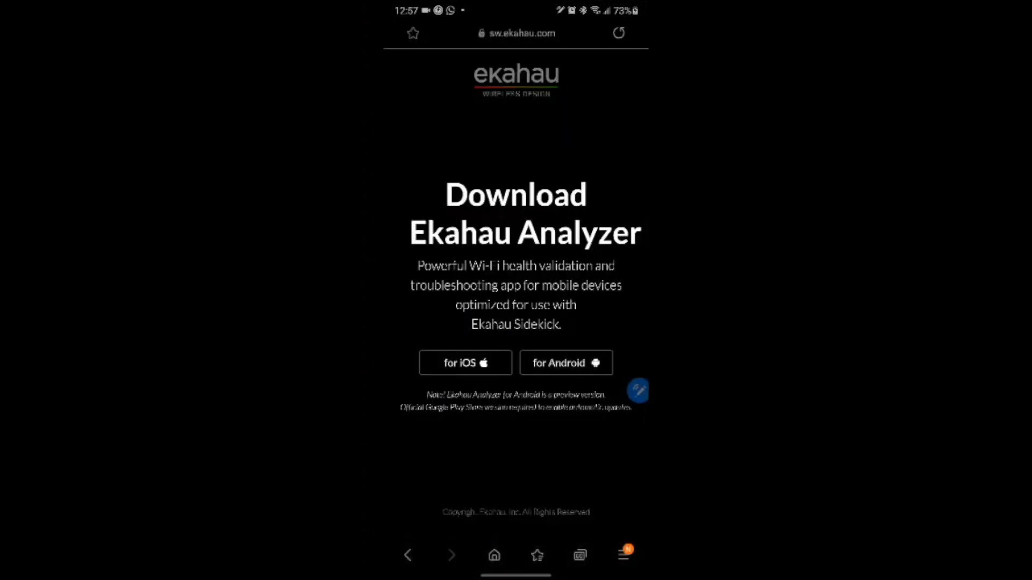
click(517, 33)
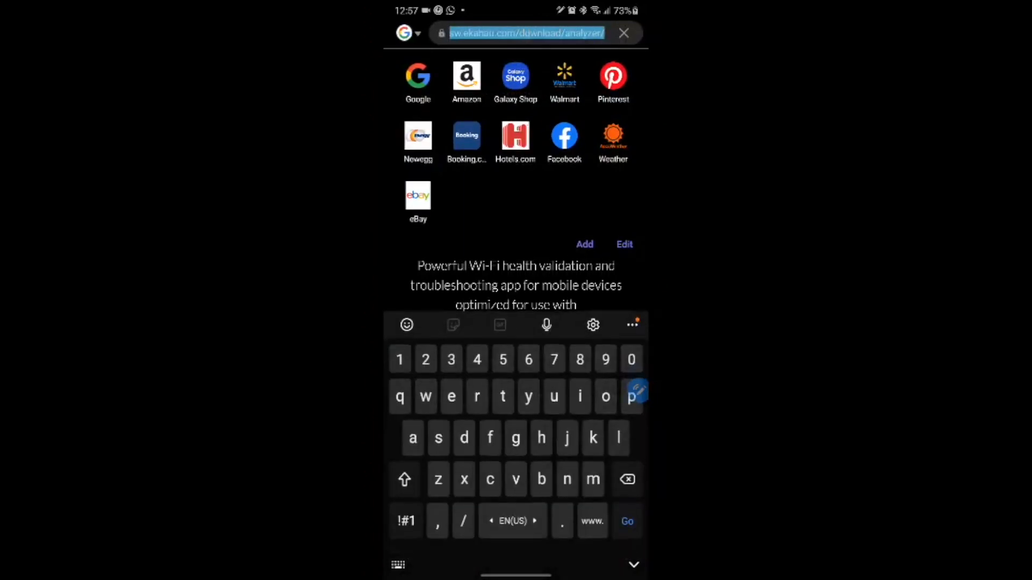
click(626, 521)
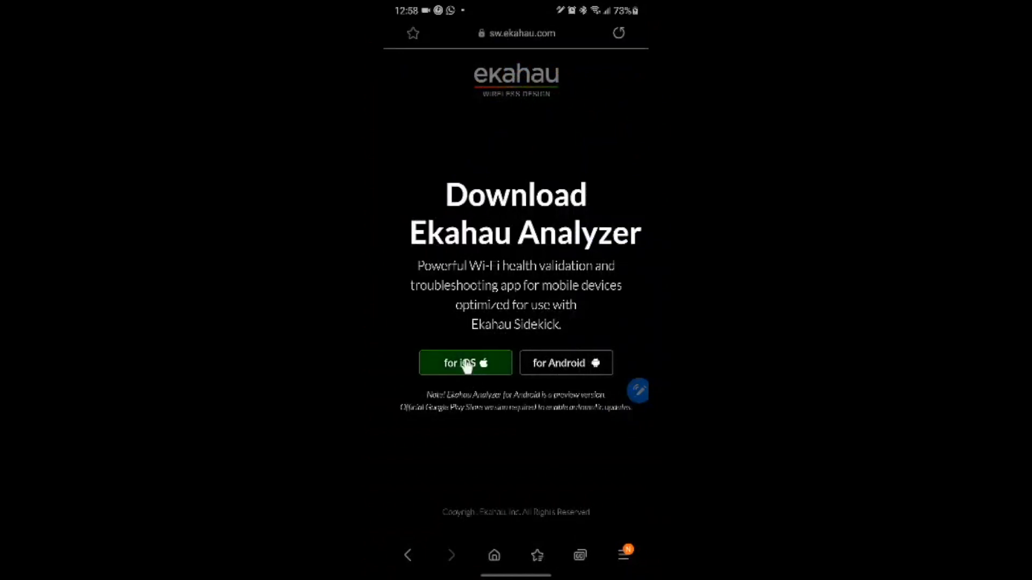
mouse_move(579, 372)
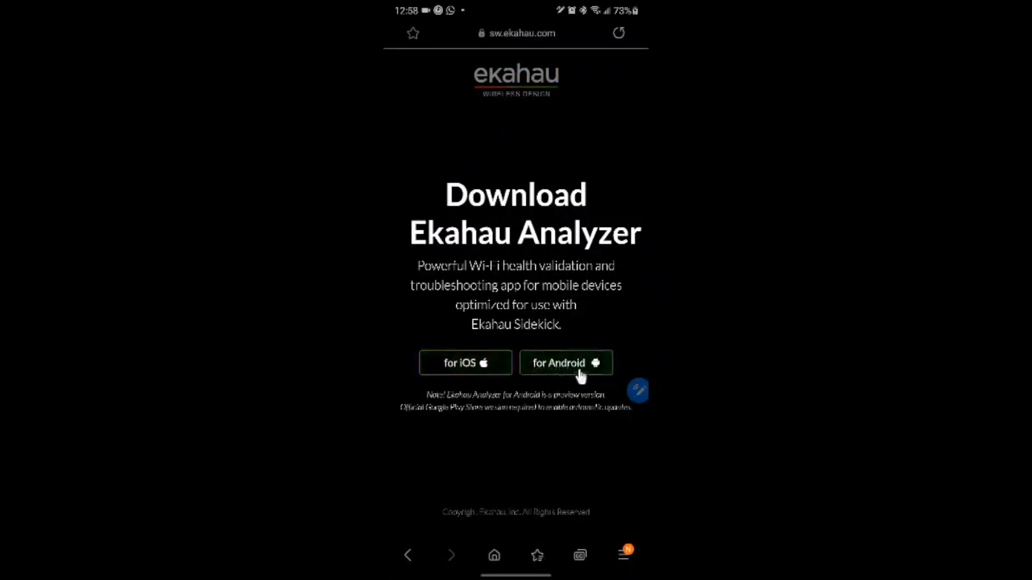
Step: Start the 'for Android' download and view the Ekahau-Analyzer-1.0.0.apk link address
click(565, 362)
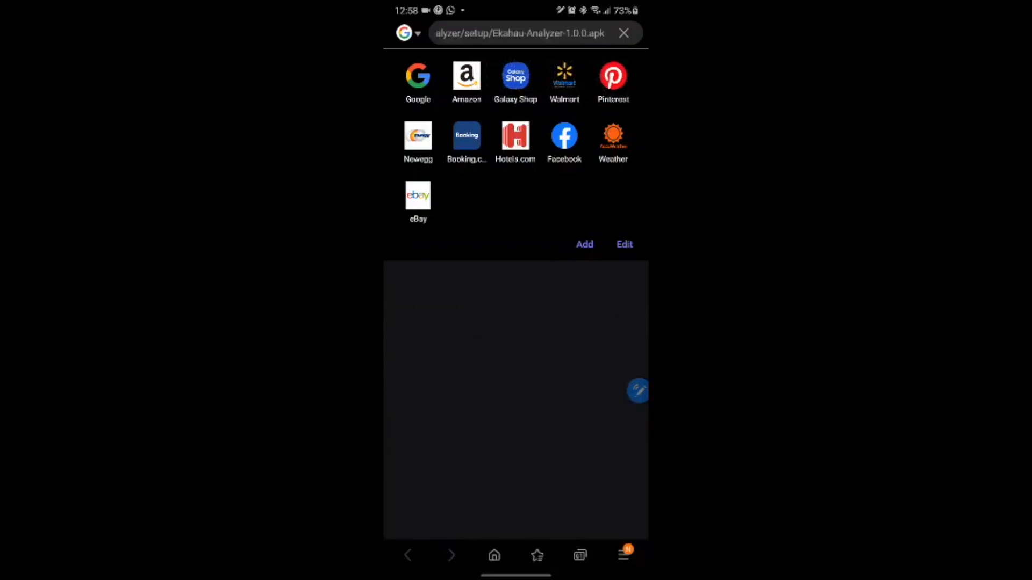
click(520, 33)
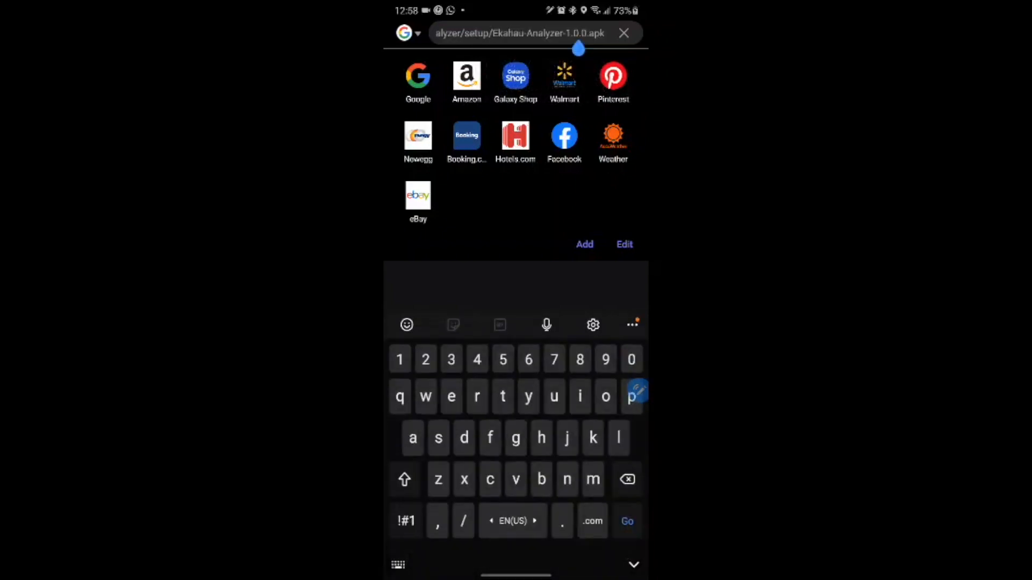
Step: Rename the Ekahau-Analyzer-1.0.0-3 download from .zip to .apk and download it
click(626, 520)
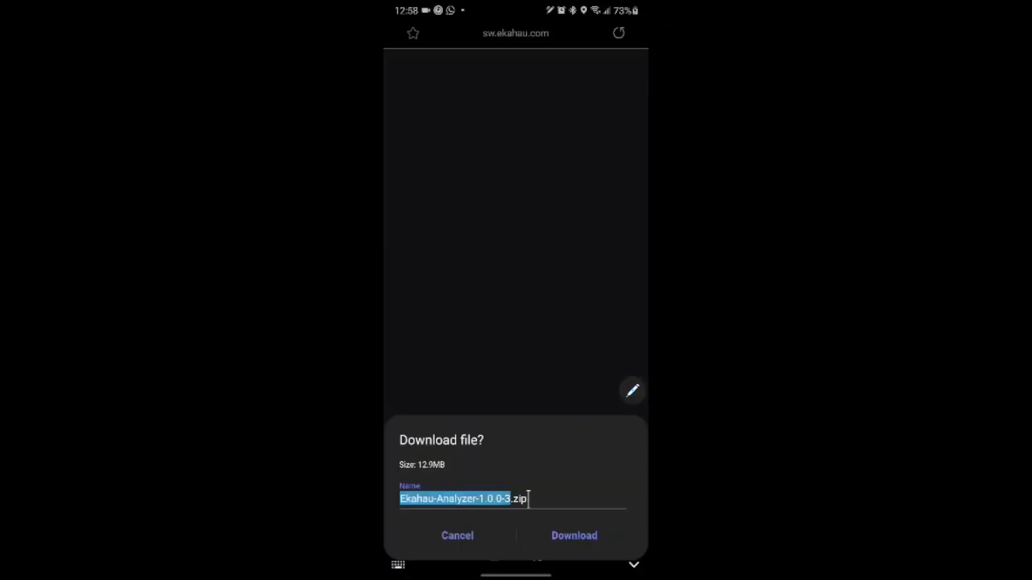
click(461, 498)
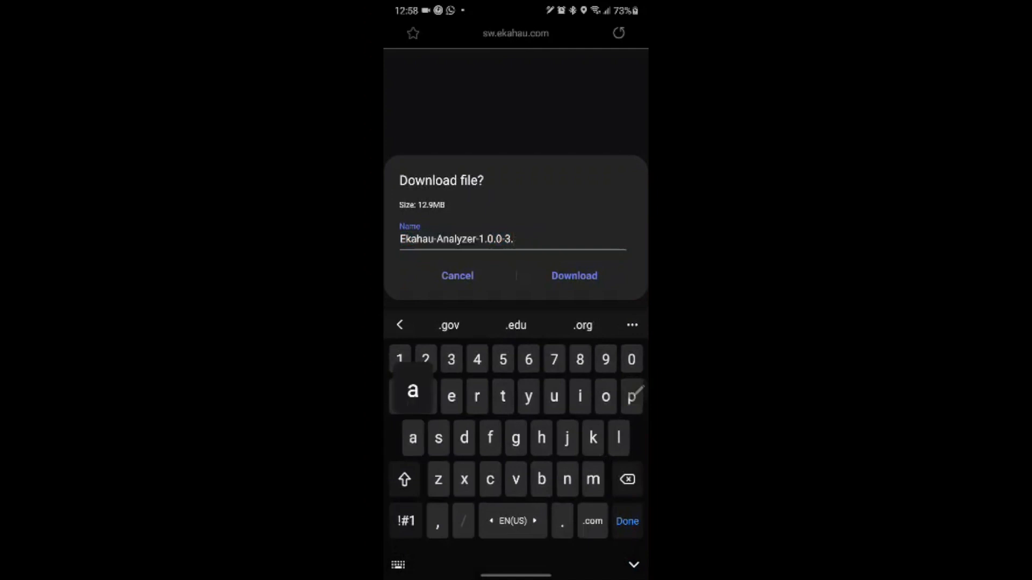
text(apk)
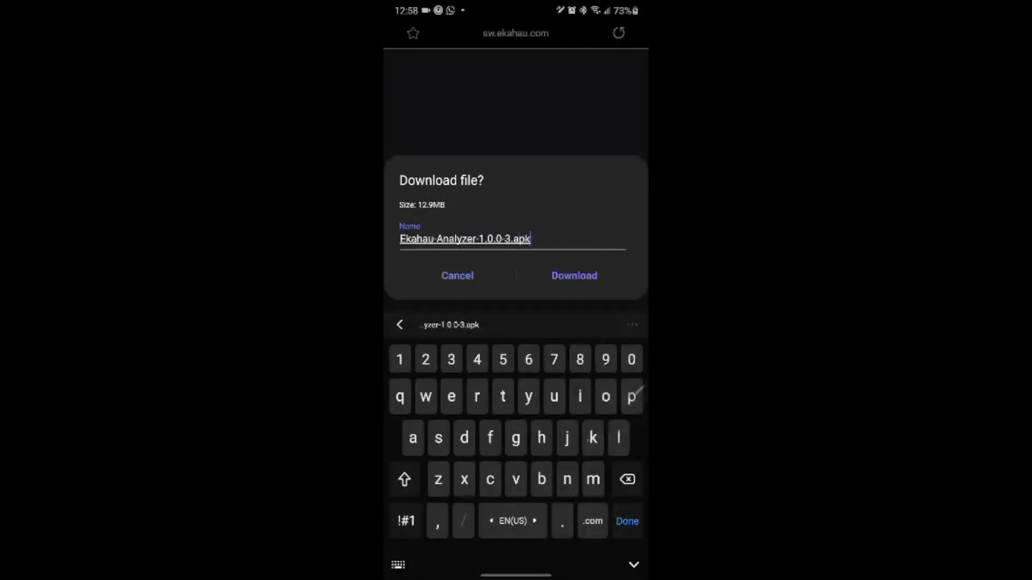
click(572, 275)
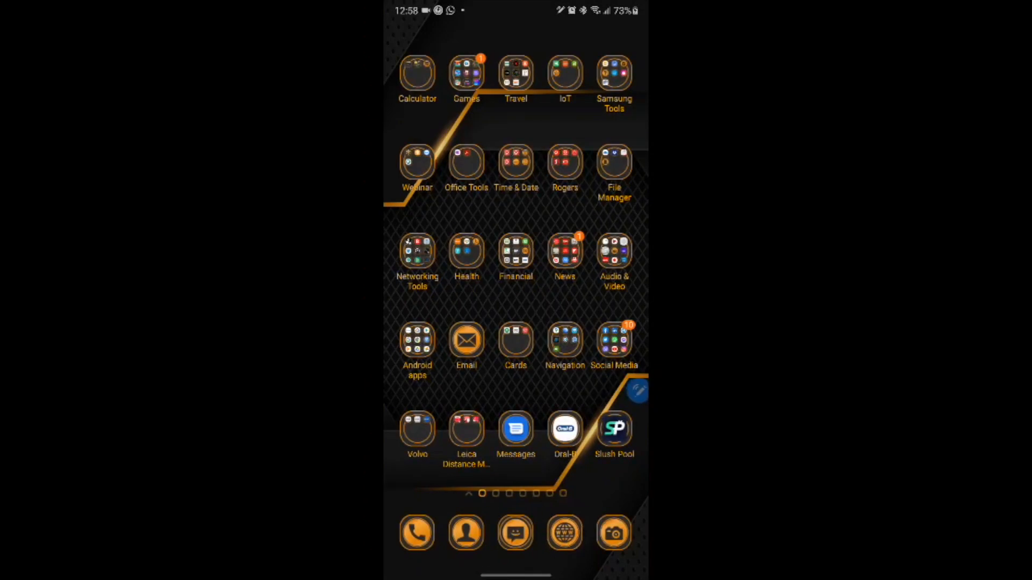
Step: Launch Ekahau Analyzer on Kazemian-NightHawk-5G-1 and check the Sidekick status at 64% battery
click(417, 253)
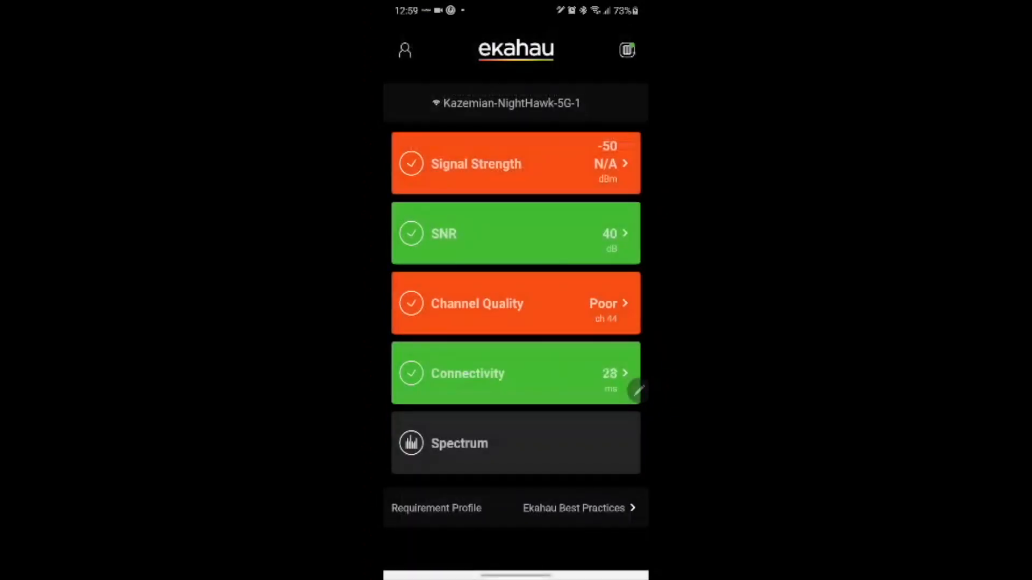
click(625, 49)
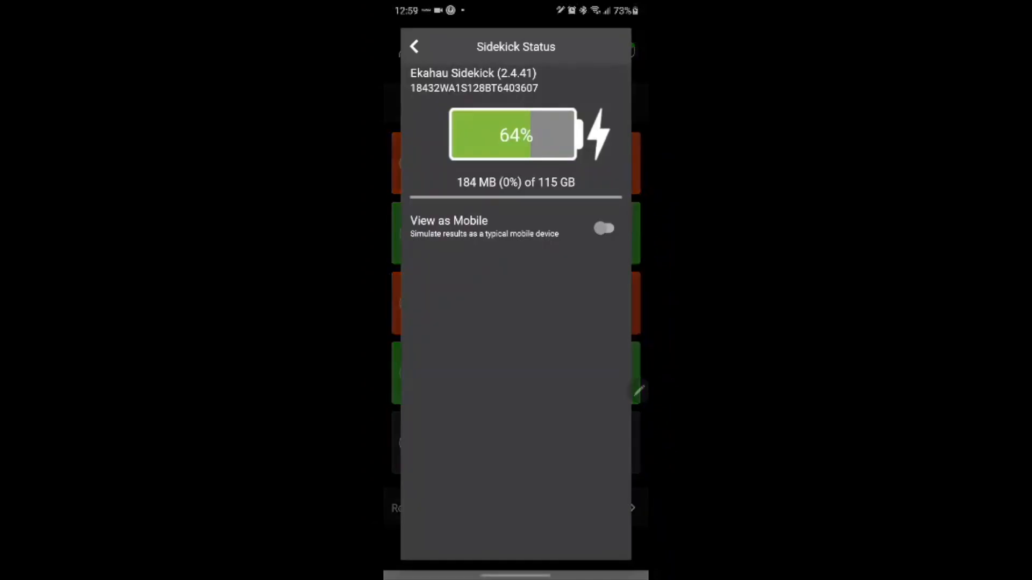
click(414, 47)
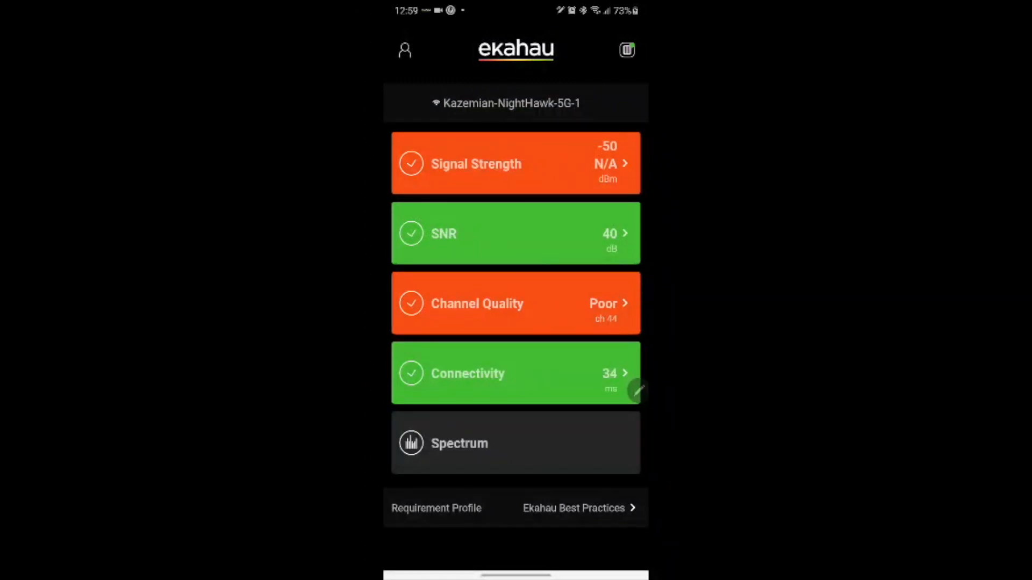
click(515, 162)
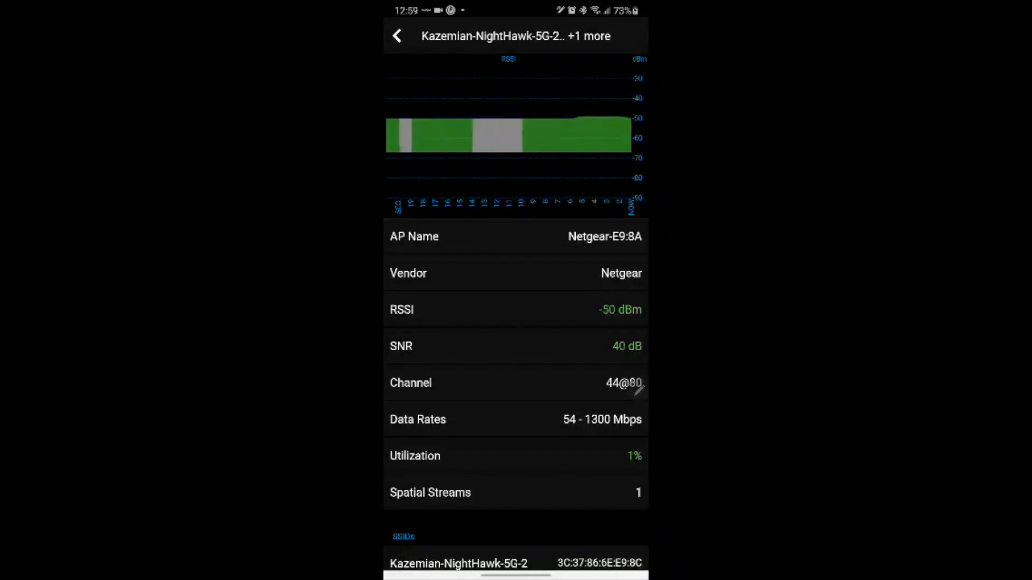
scroll(down, 3)
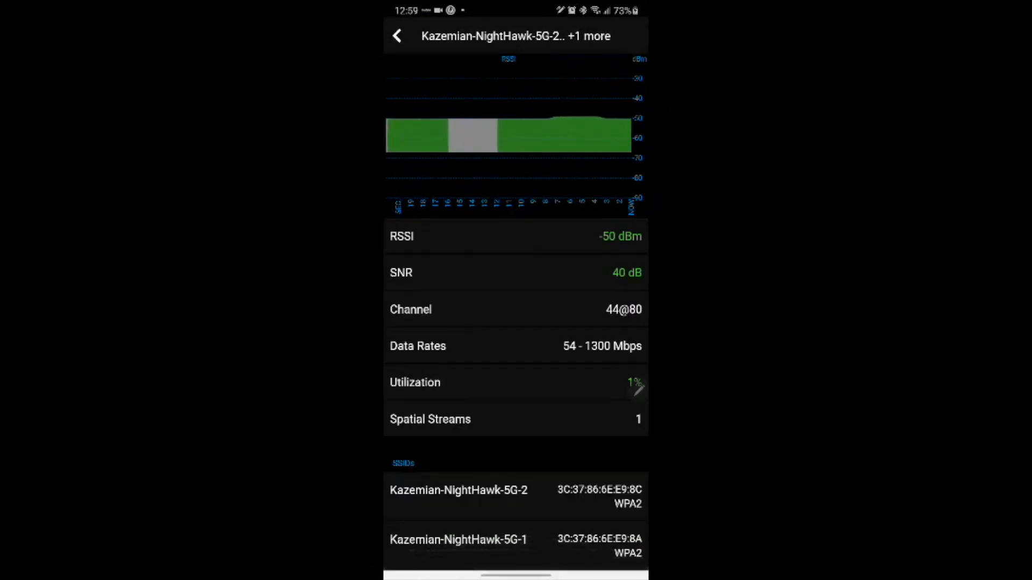
click(397, 36)
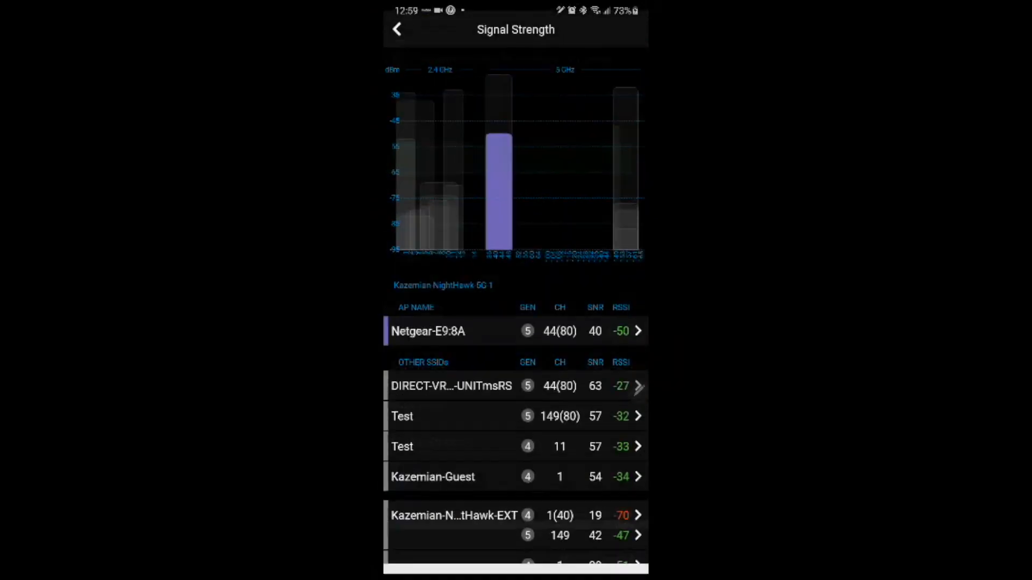
click(397, 29)
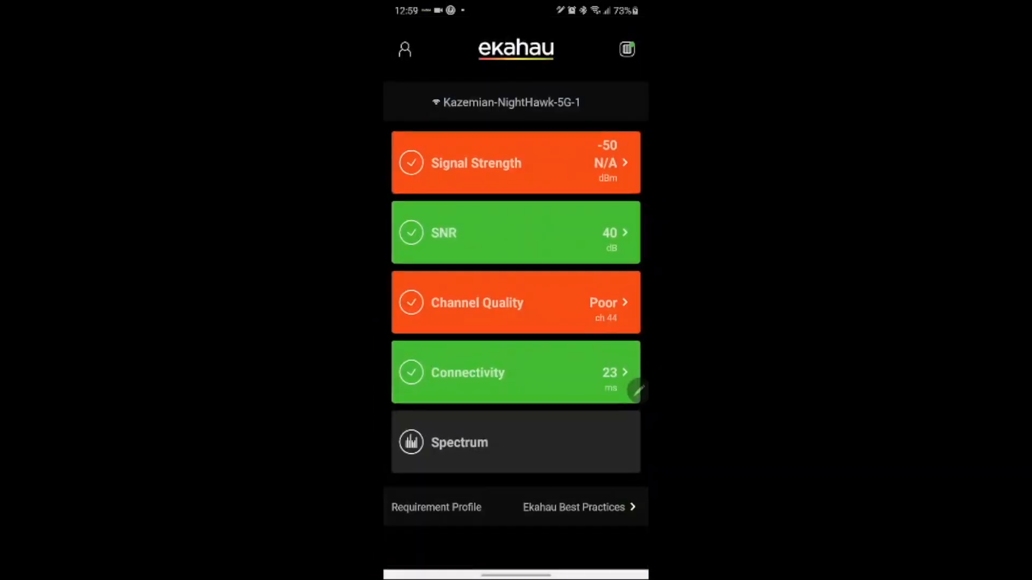
click(515, 233)
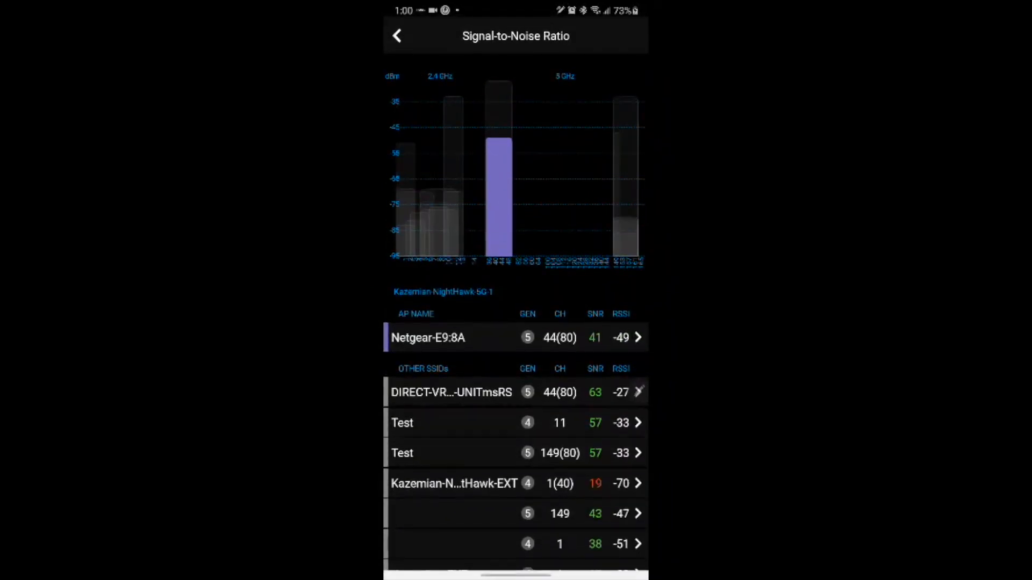
click(398, 35)
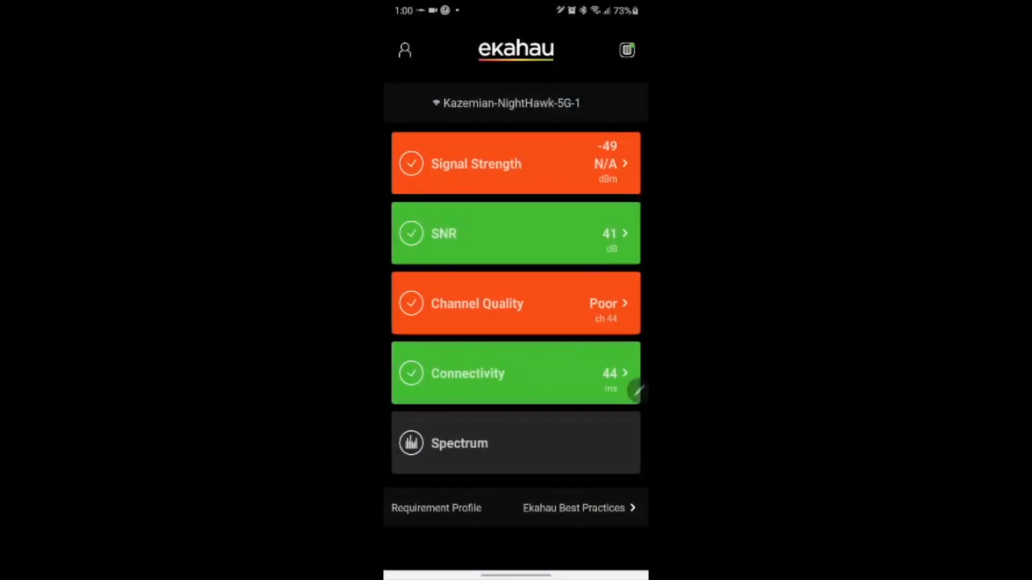
click(515, 303)
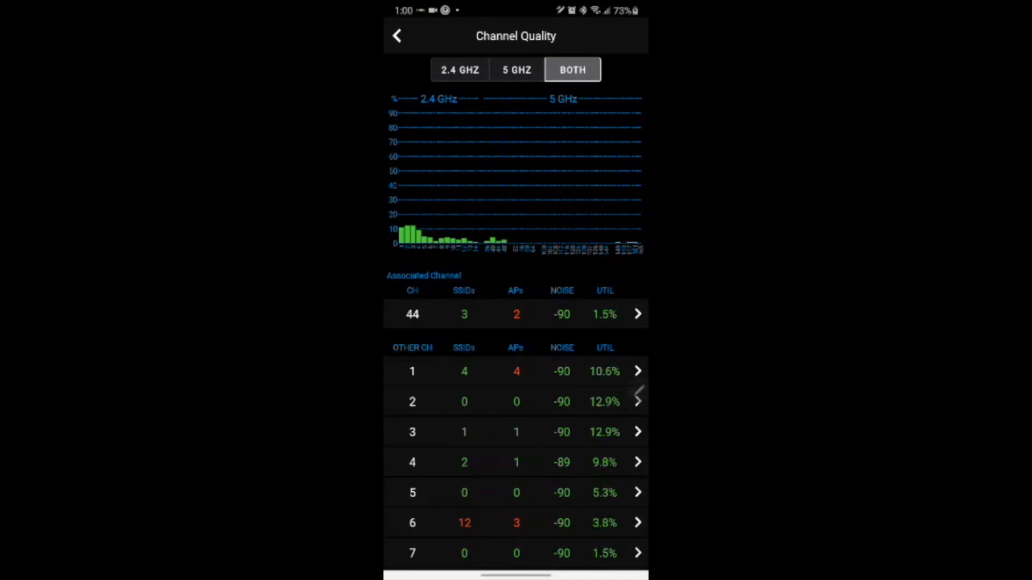
click(459, 69)
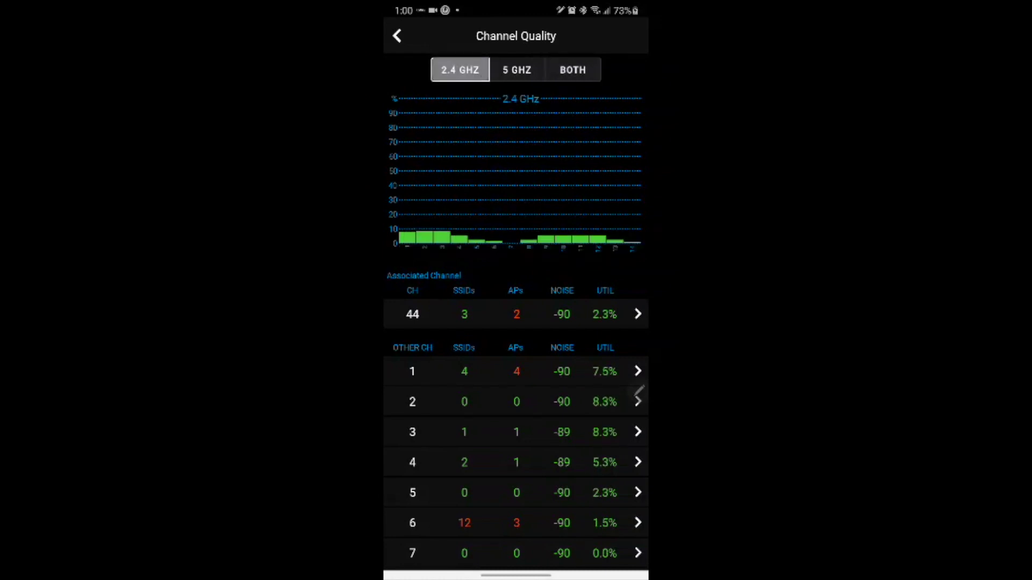
click(516, 68)
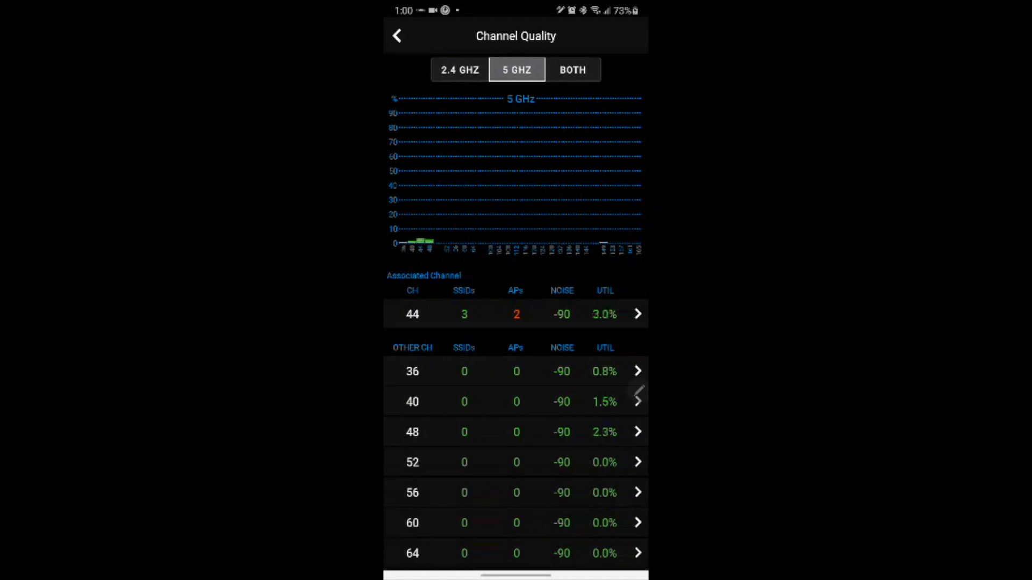
click(459, 69)
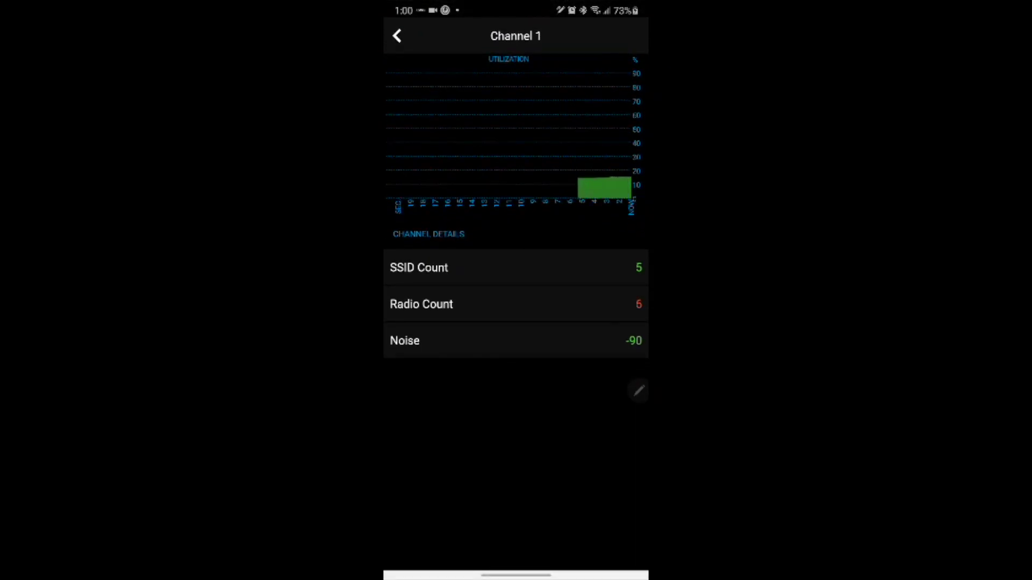
click(397, 37)
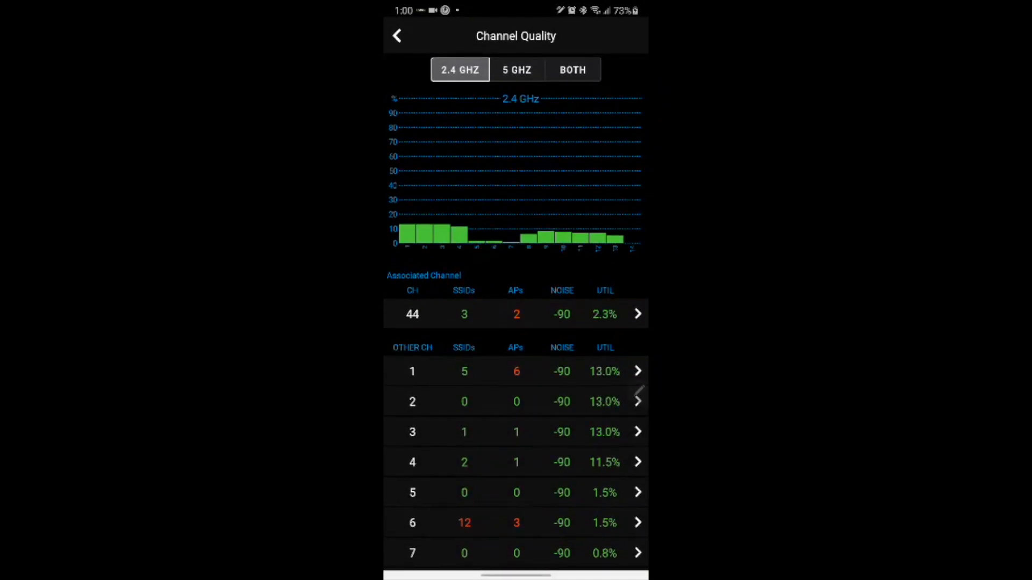
click(517, 69)
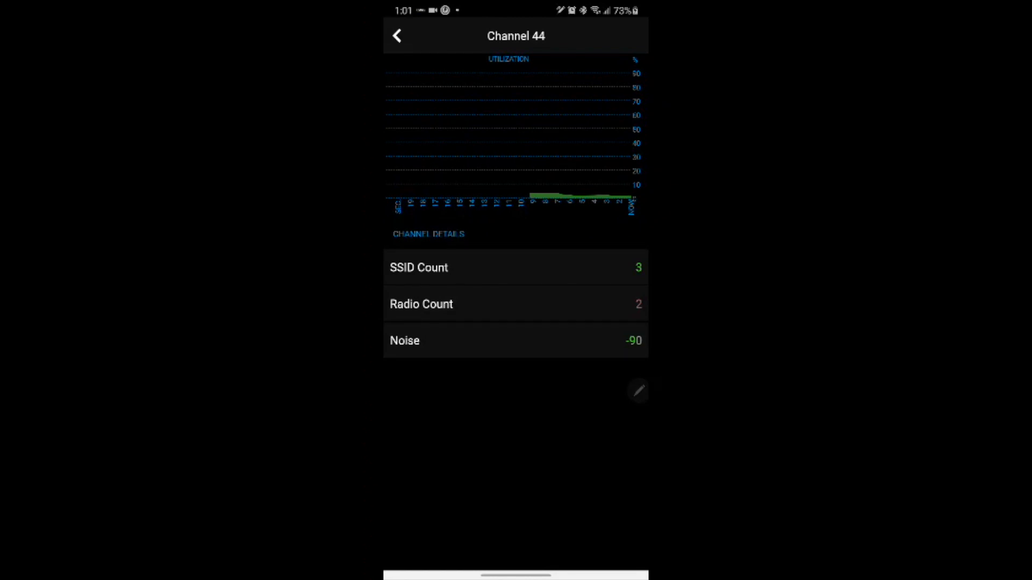
click(396, 35)
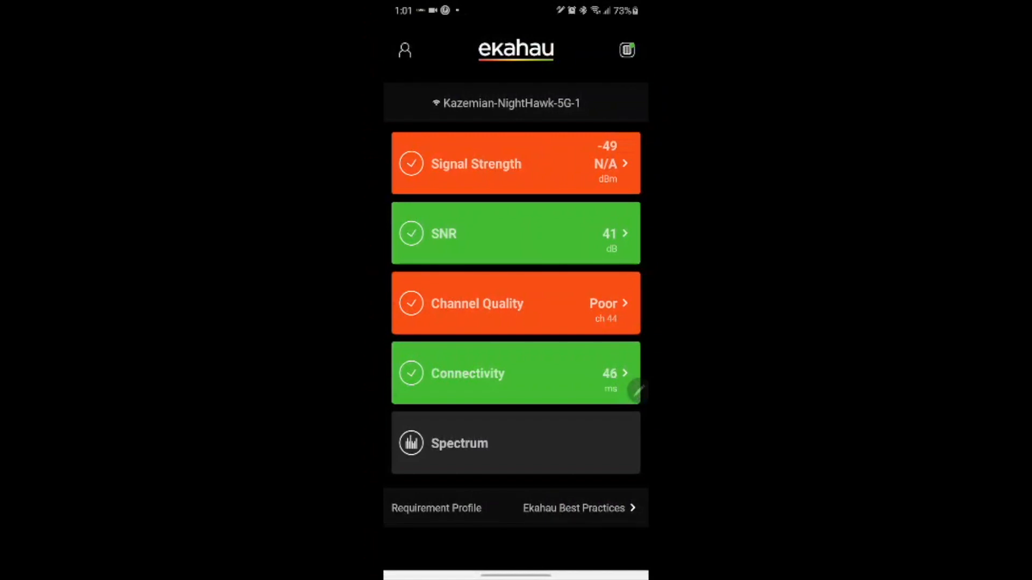
click(515, 373)
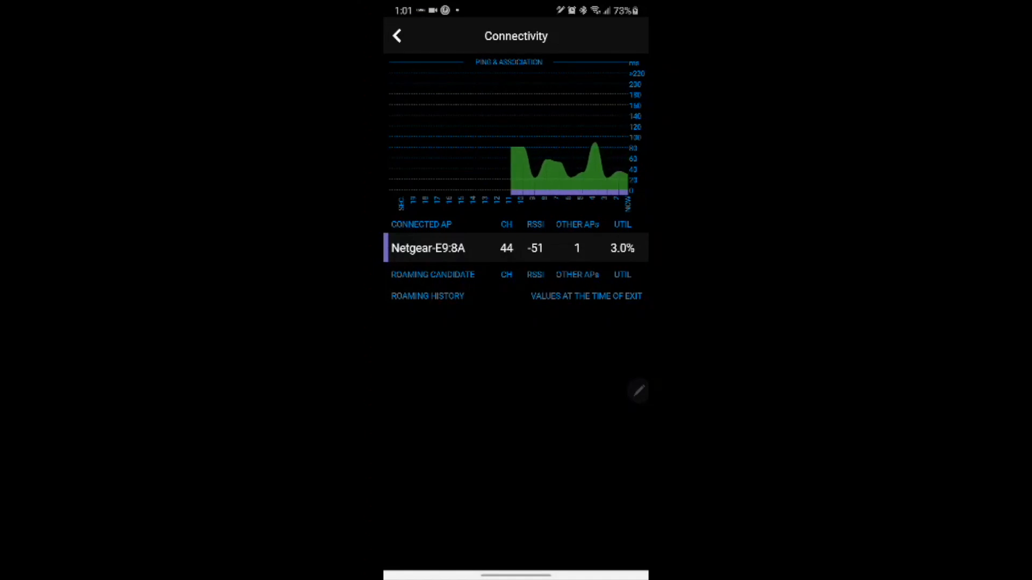
click(396, 36)
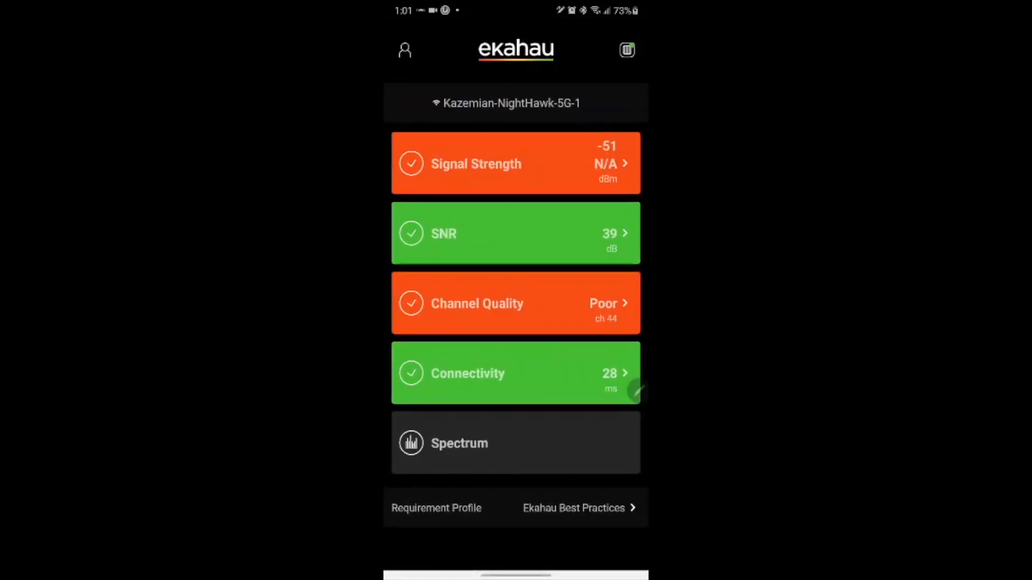
Step: View the Spectrum chart, then show the SNR list with Netgear-E9:8A at SNR 40
click(515, 443)
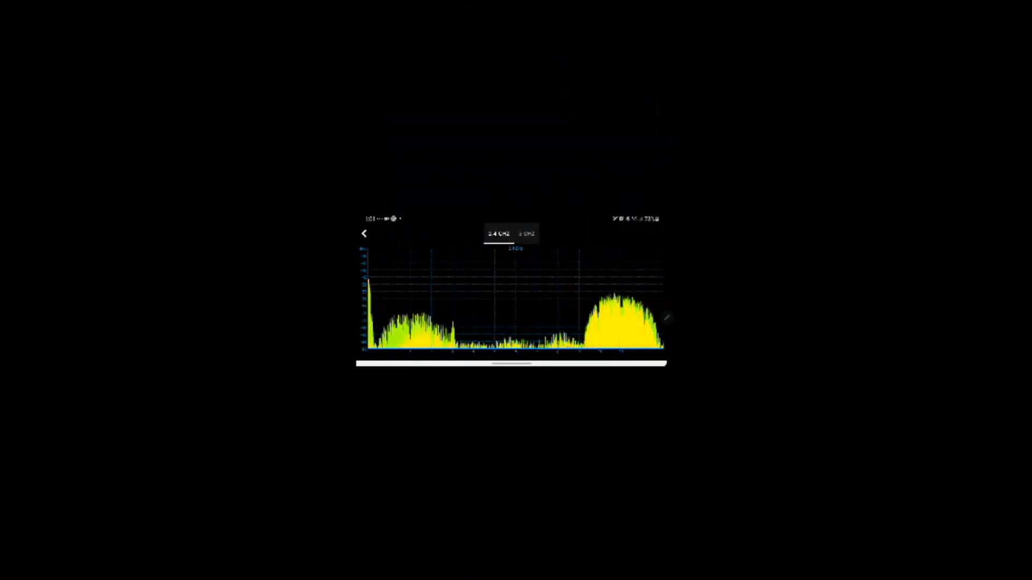
click(526, 234)
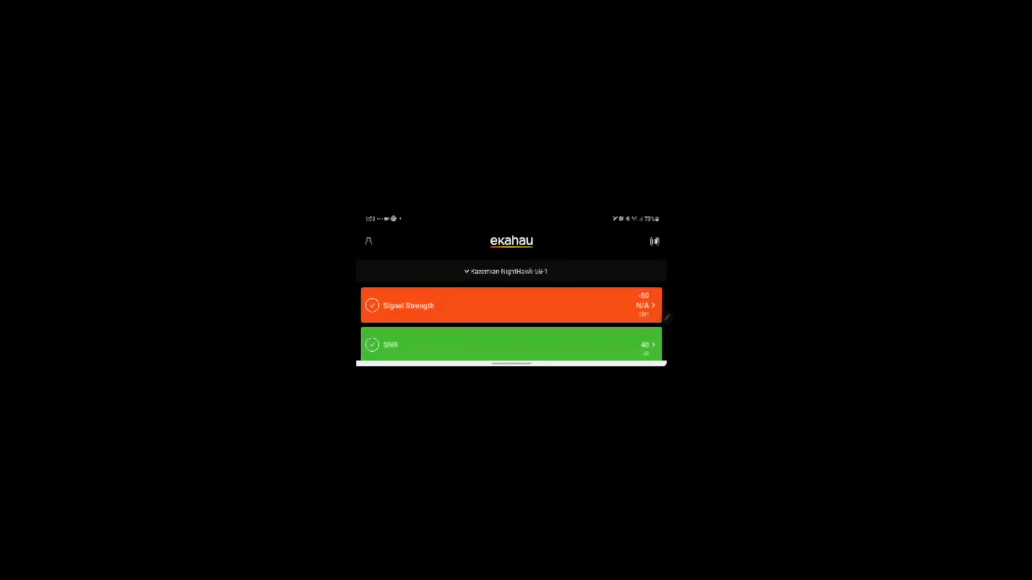
click(512, 345)
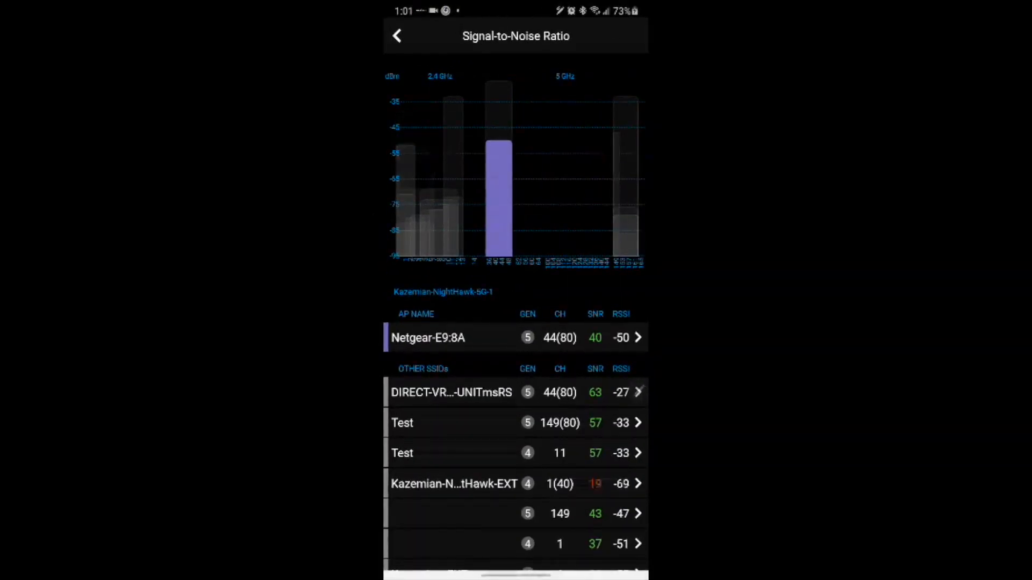